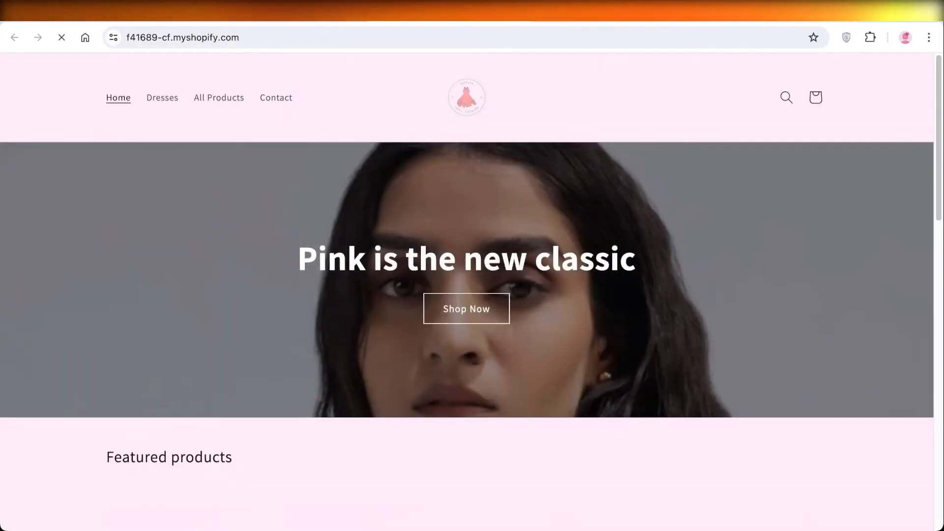
# Review the storefront page before heading to the Shopify admin home.
pyautogui.scroll(-3)
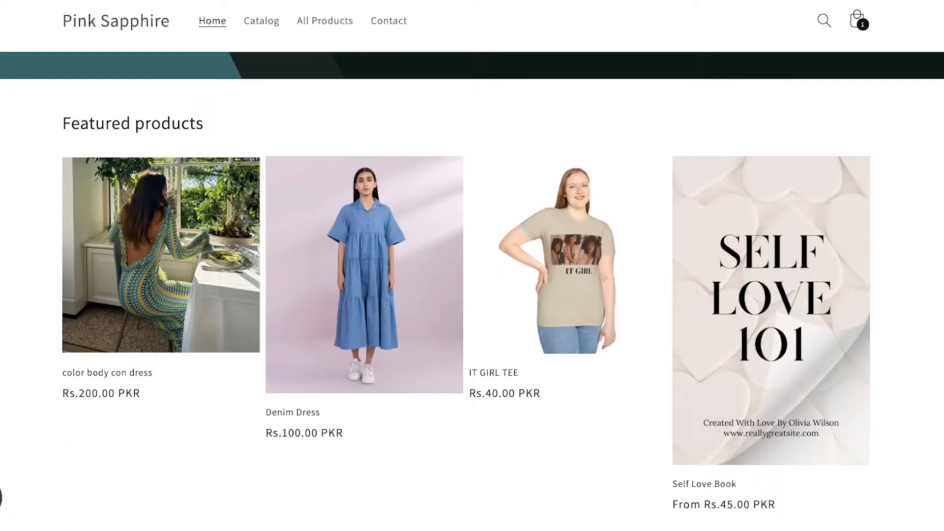
pyautogui.scroll(3)
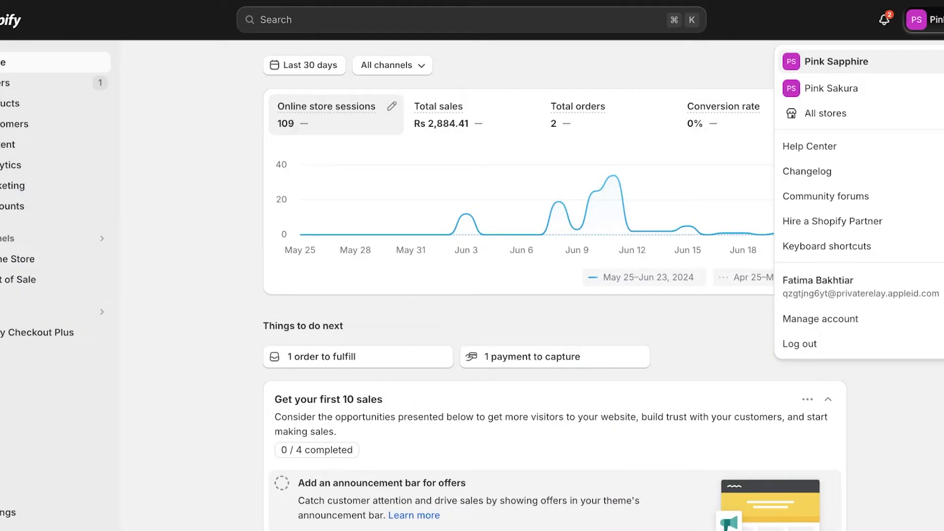
# Switch to the Pink Sakura store and go to its Online Store Themes page.
pyautogui.click(932, 20)
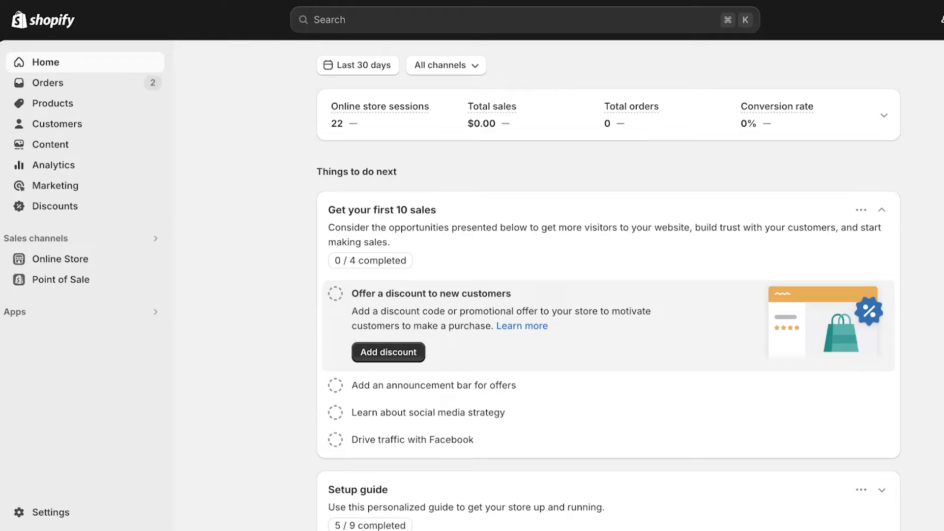
pyautogui.click(60, 259)
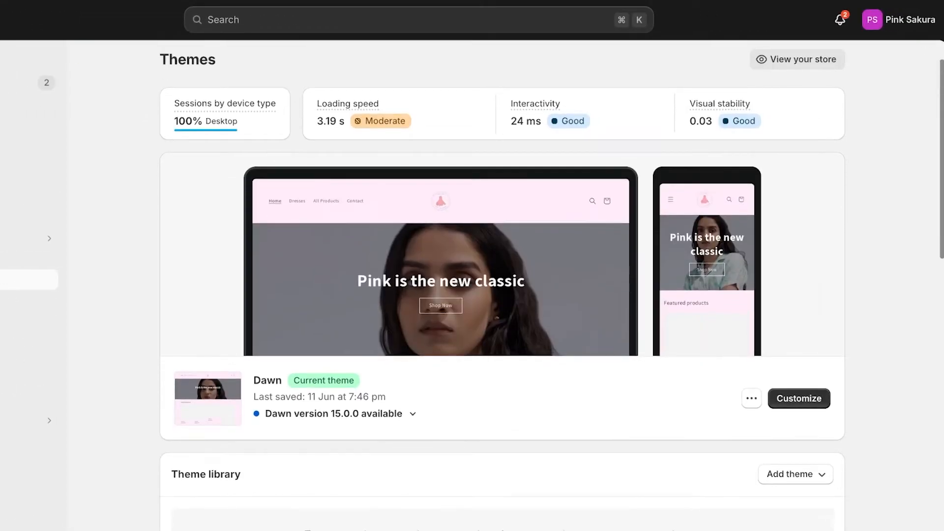
# Show the extra actions list for the current Dawn theme.
pyautogui.scroll(-3)
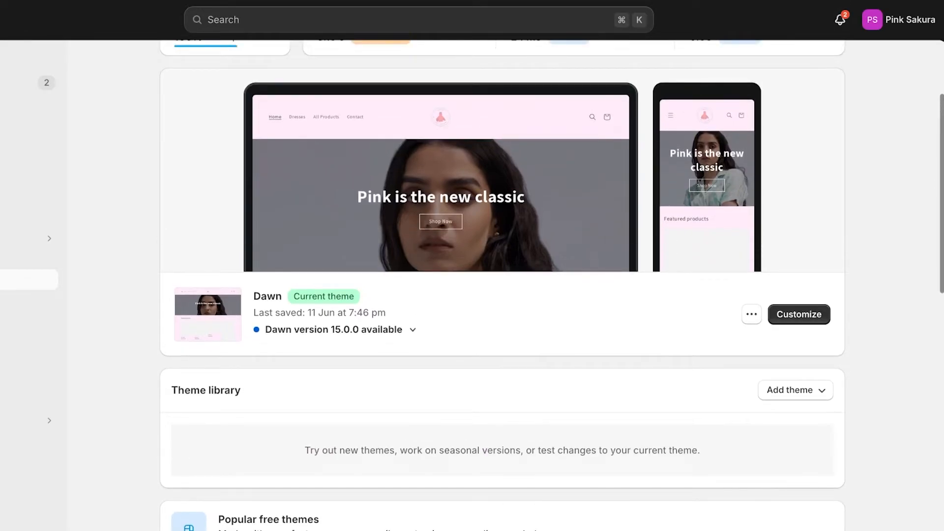
pyautogui.click(752, 314)
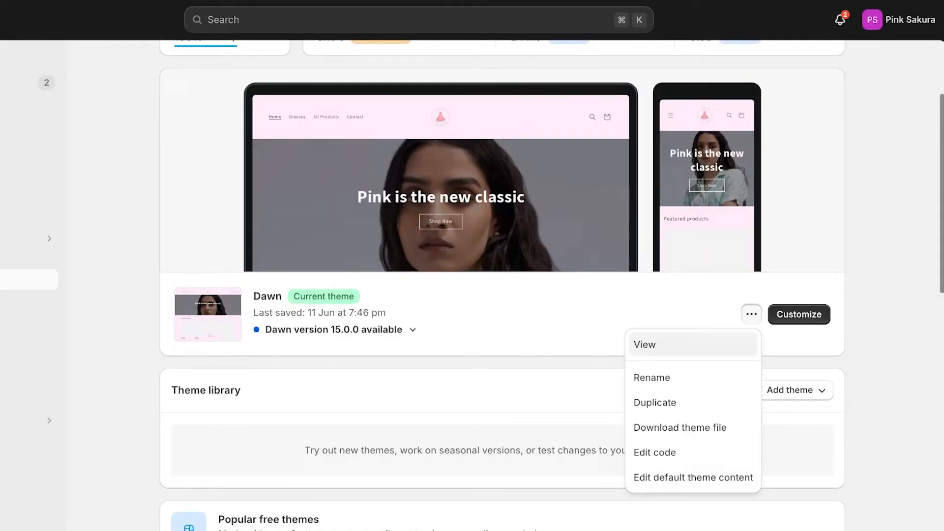
pyautogui.moveTo(652, 378)
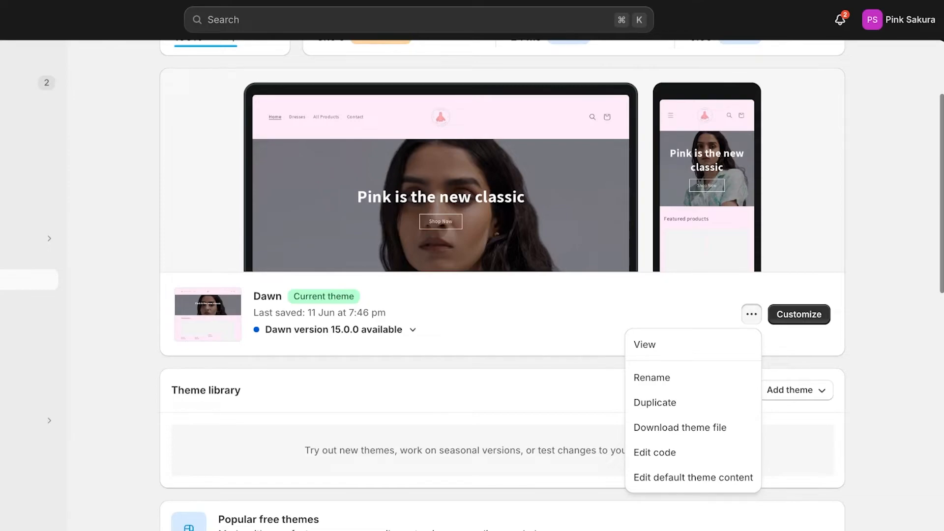
# Request the Dawn theme files by email via Download theme file.
pyautogui.click(679, 427)
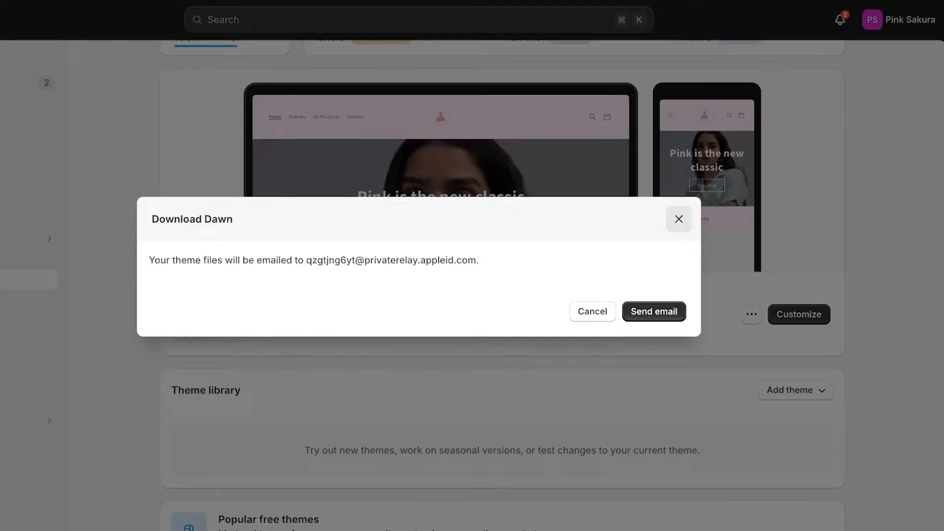
pyautogui.click(678, 219)
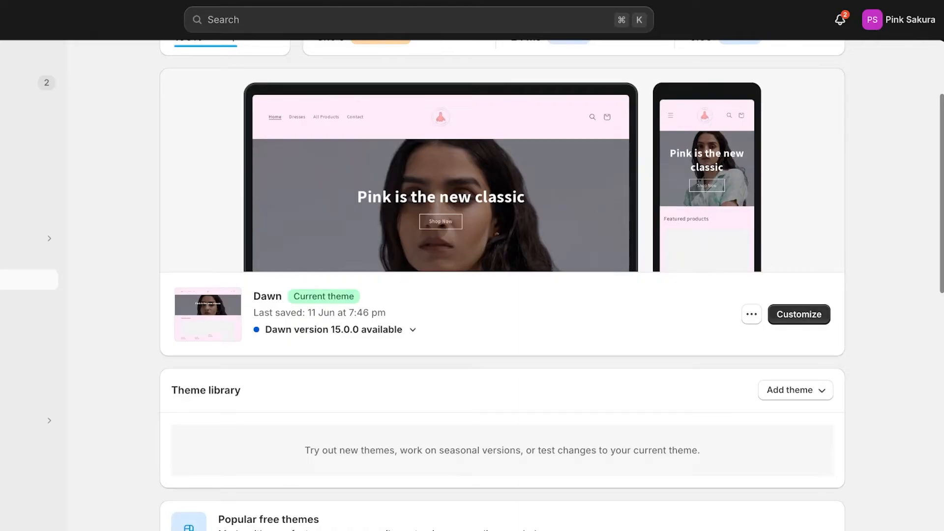
# From Pink Sapphire's Apps and sales channels settings, go to the Shopify App Store.
pyautogui.scroll(-3)
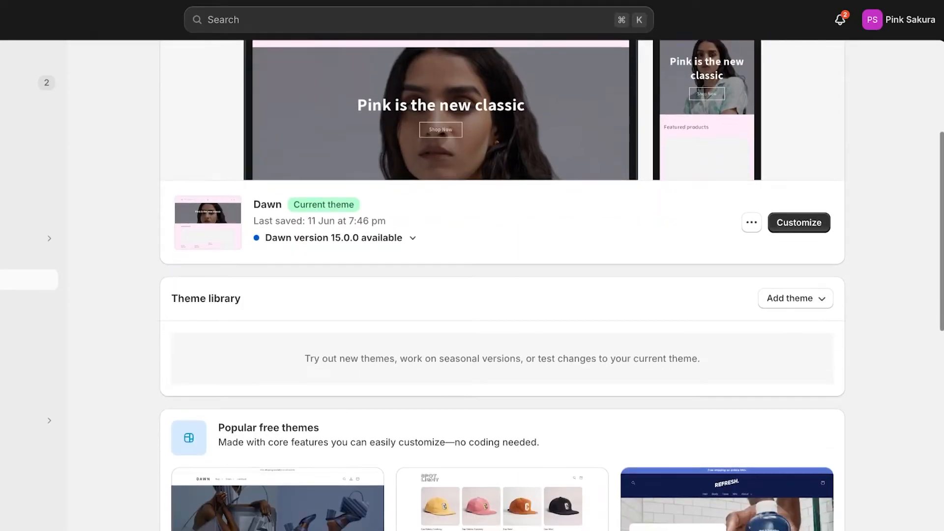
pyautogui.scroll(3)
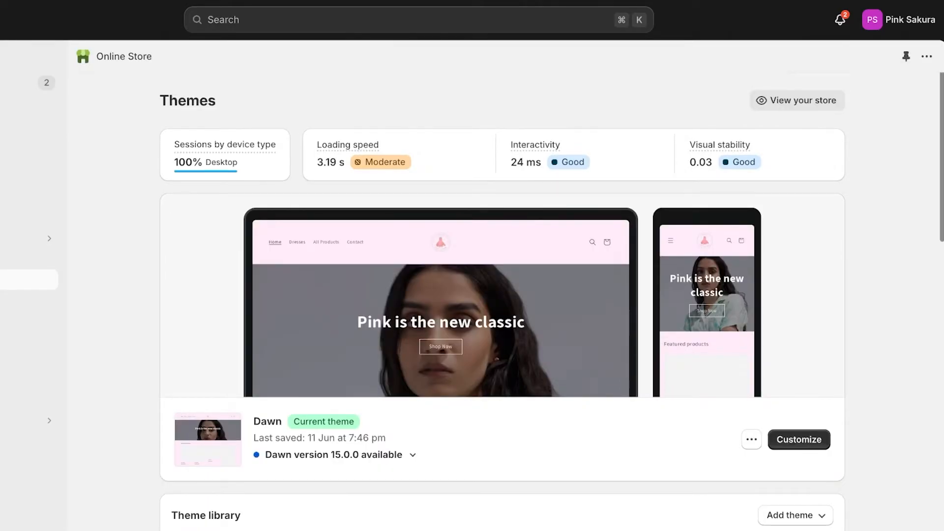
pyautogui.click(900, 20)
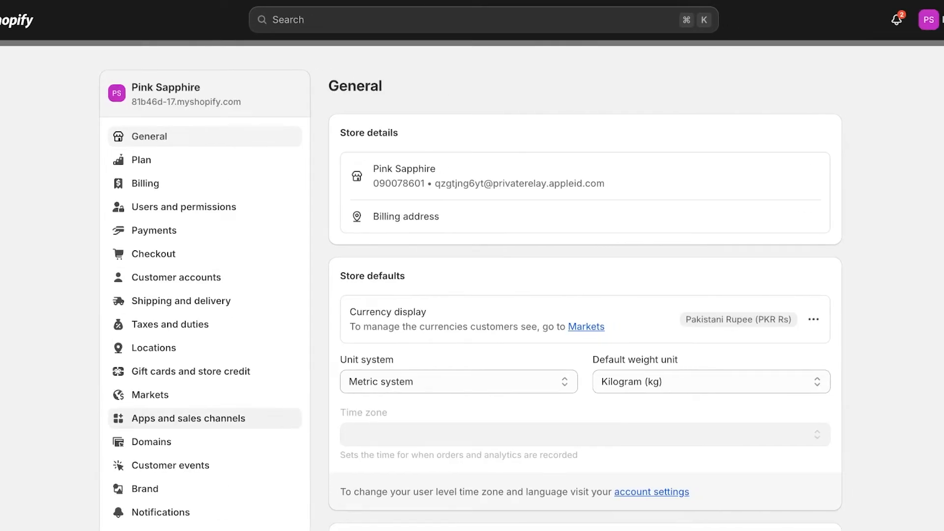
pyautogui.click(195, 418)
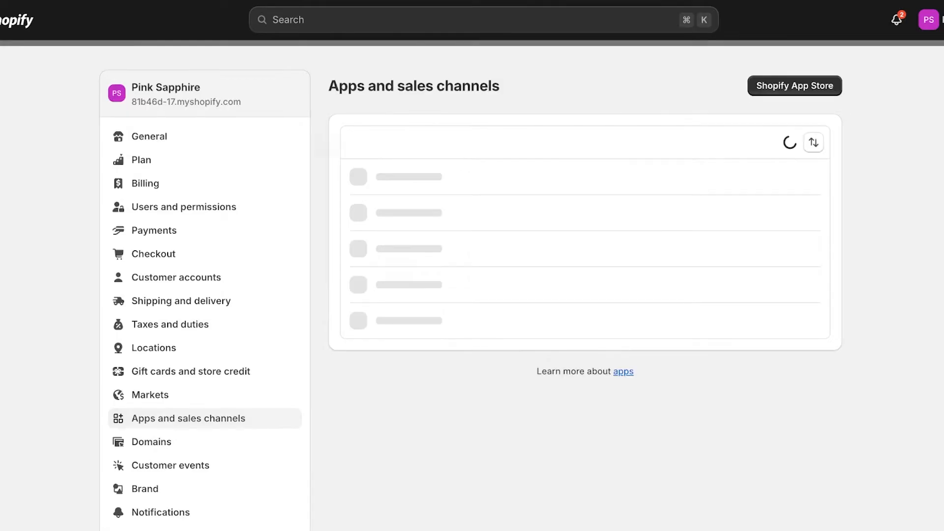
pyautogui.click(795, 85)
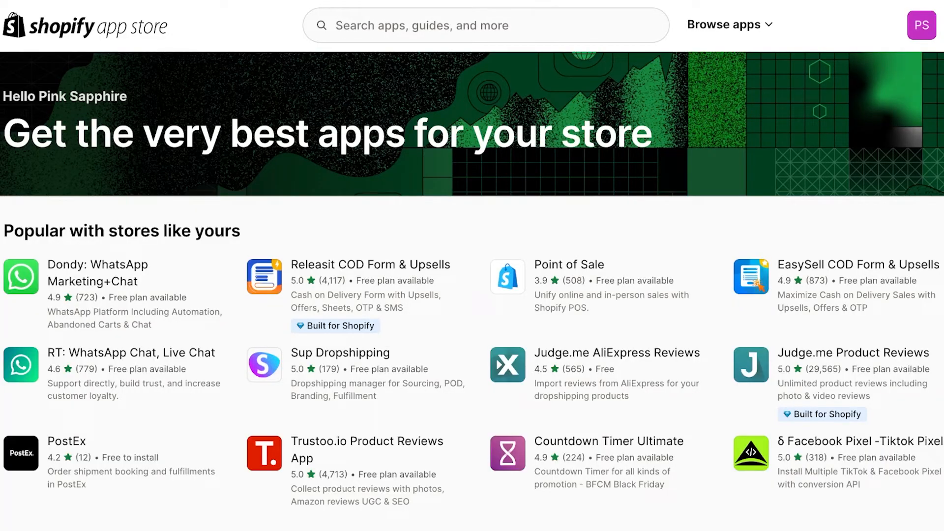
# Search the App Store for 'transfer store' and open the Duplify - Duplicate Your Store listing.
pyautogui.click(485, 25)
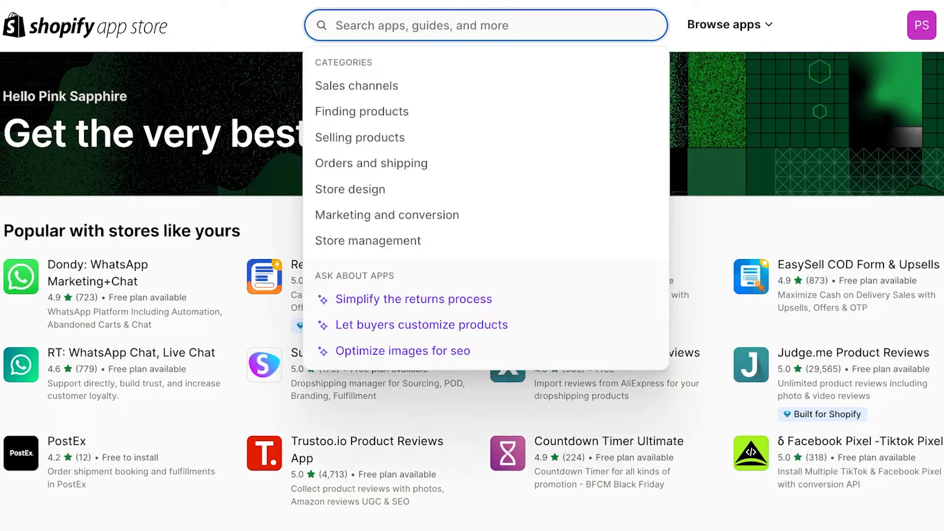
pyautogui.write('tr')
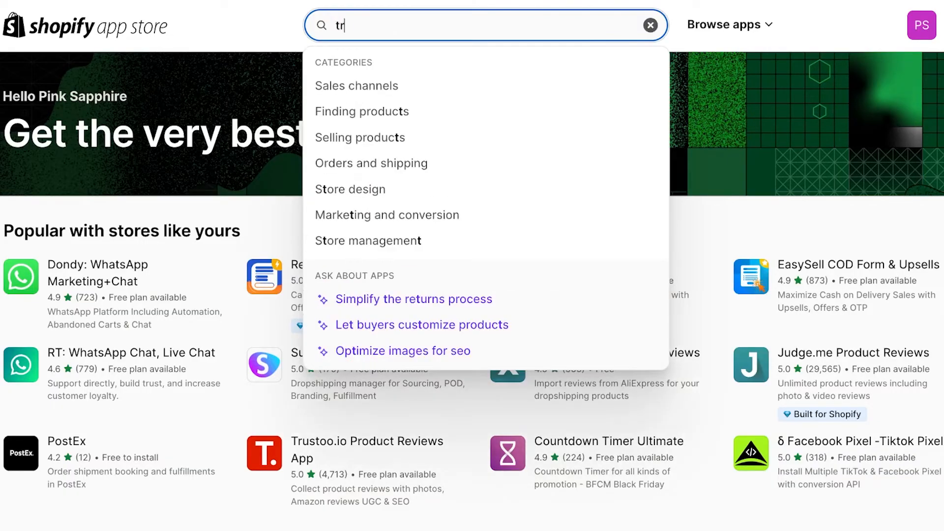
pyautogui.write('ransfer store')
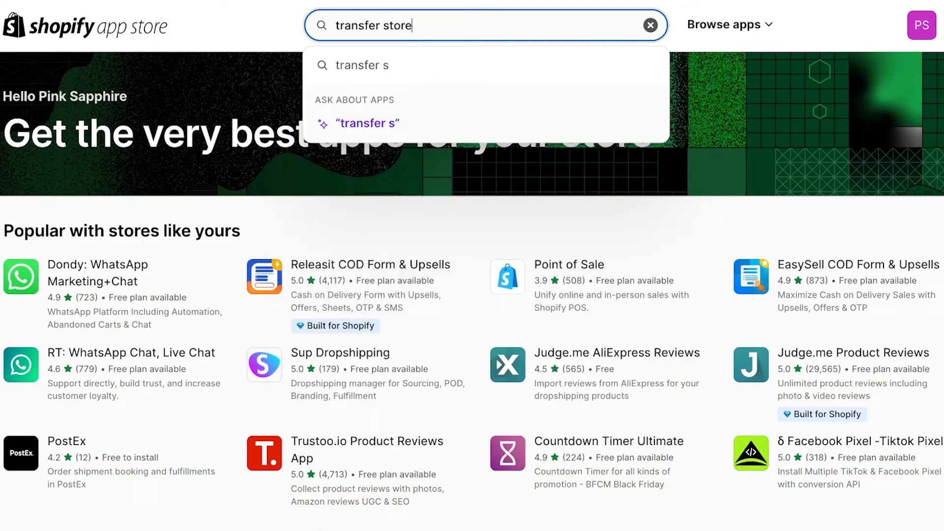
pyautogui.press('Enter')
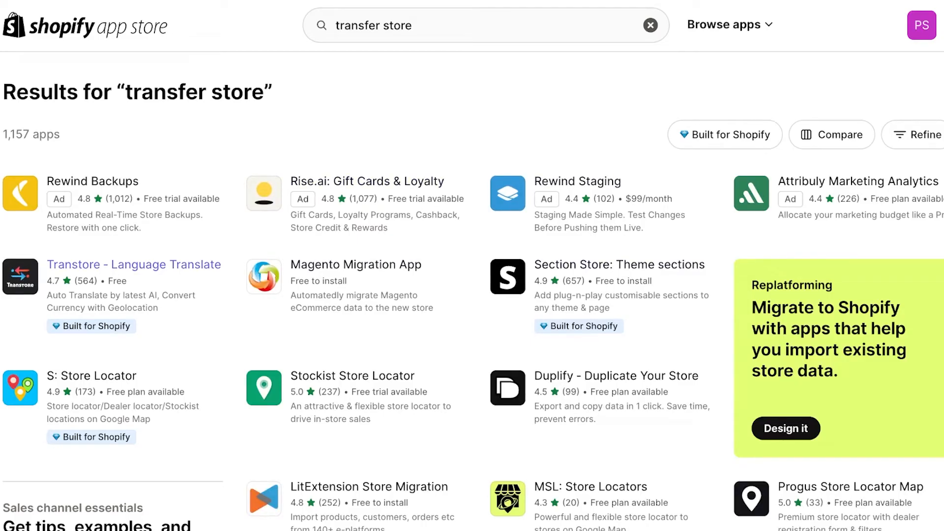
pyautogui.moveTo(133, 264)
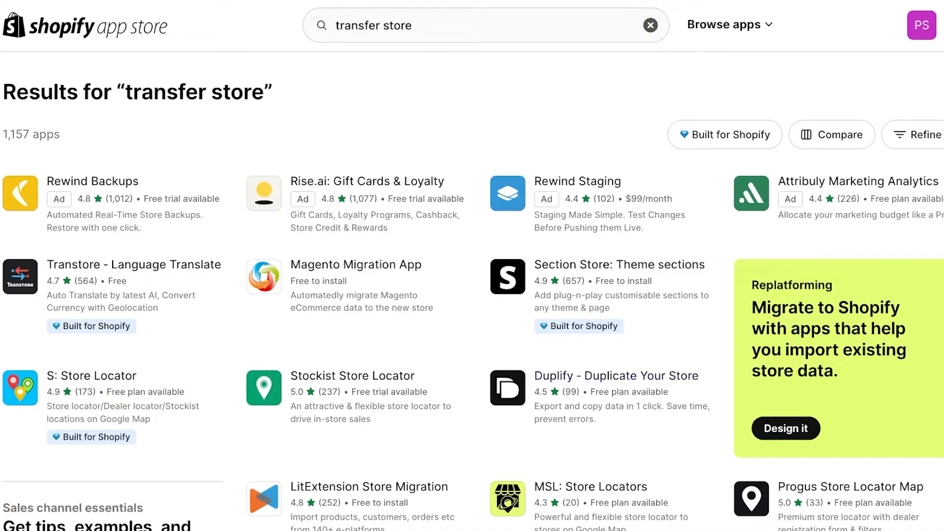
pyautogui.scroll(-3)
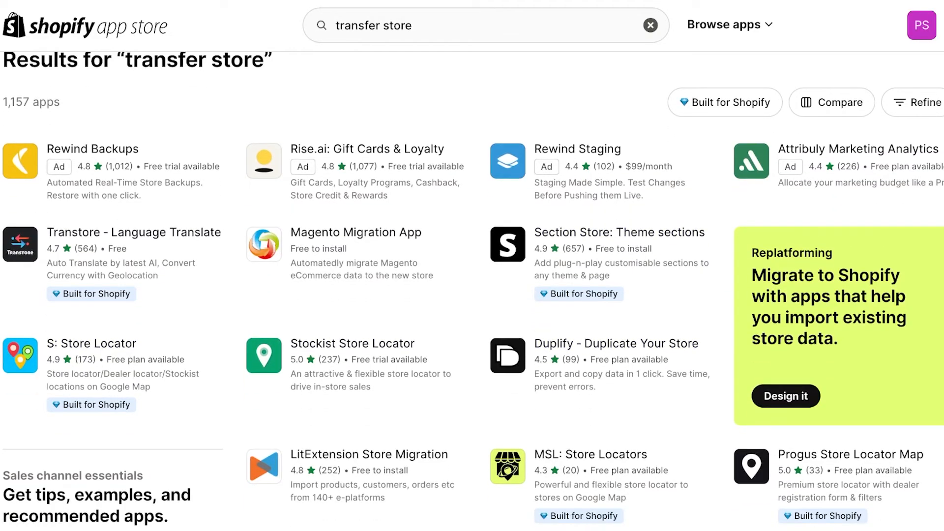
pyautogui.scroll(-3)
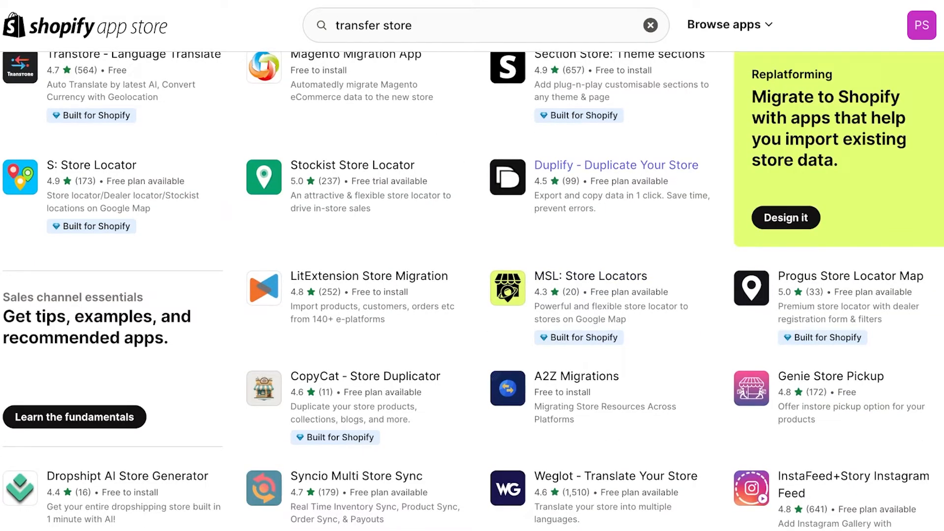
pyautogui.click(614, 165)
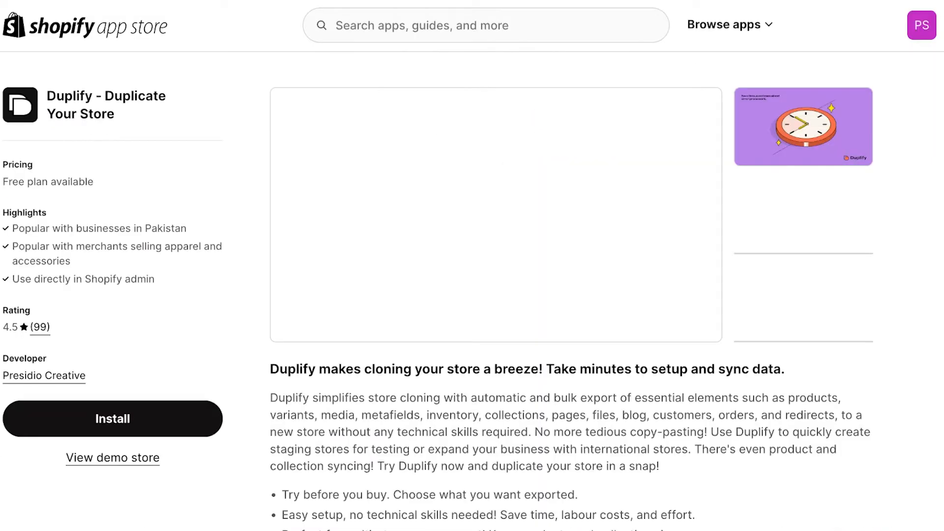
# Scroll through the Duplify listing to review its free and paid pricing plans.
pyautogui.scroll(-3)
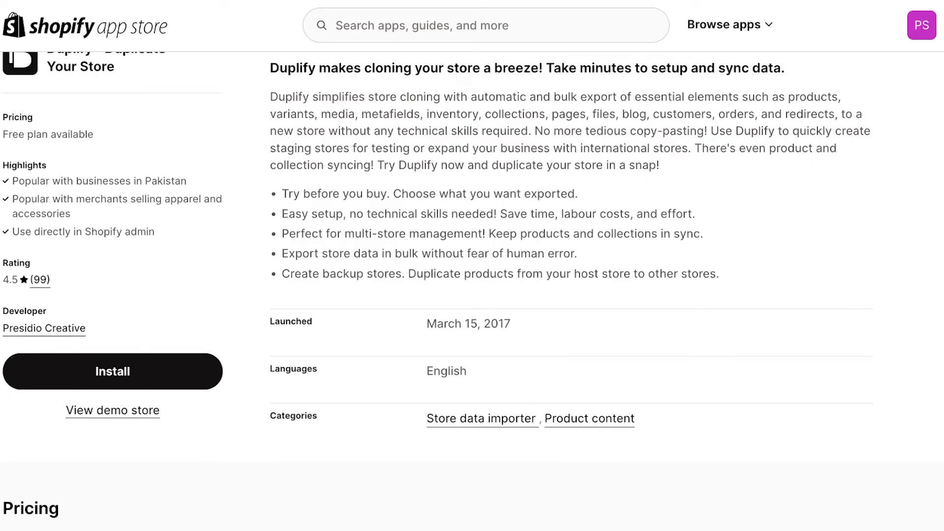
pyautogui.scroll(-3)
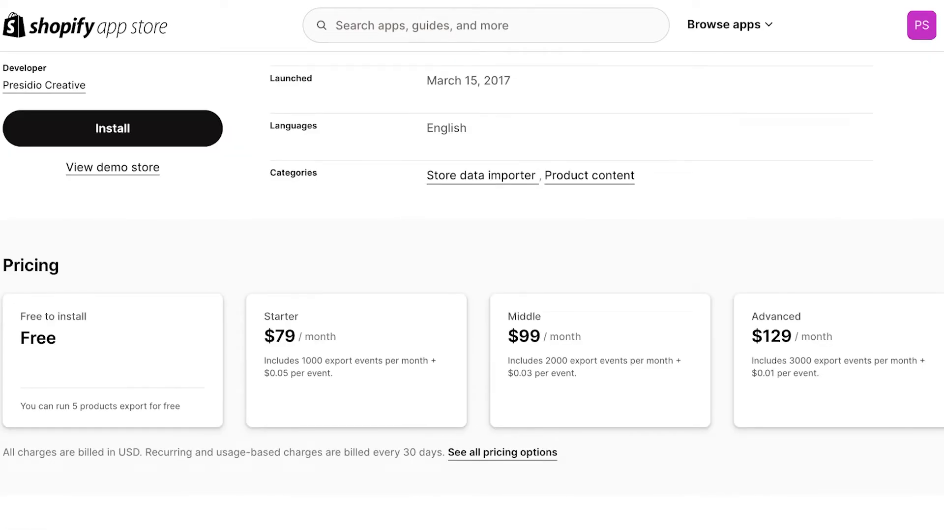
pyautogui.scroll(3)
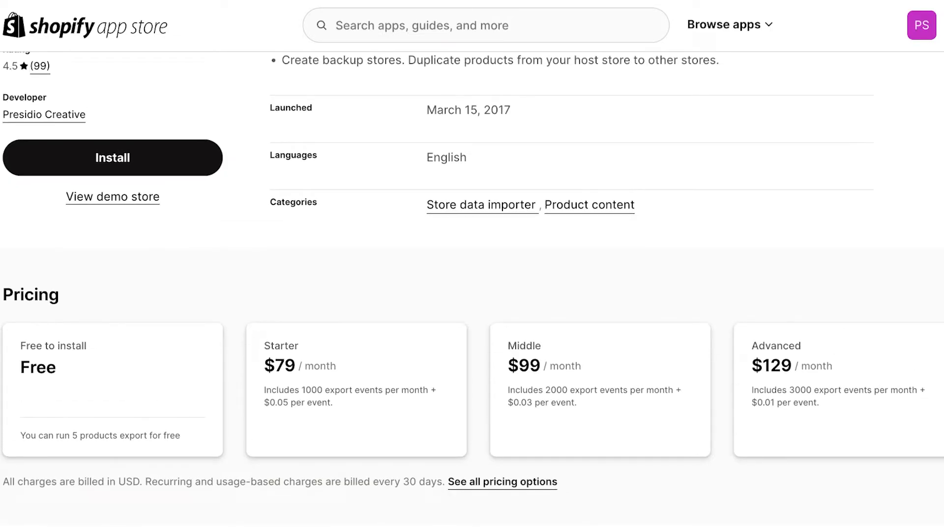
pyautogui.scroll(-3)
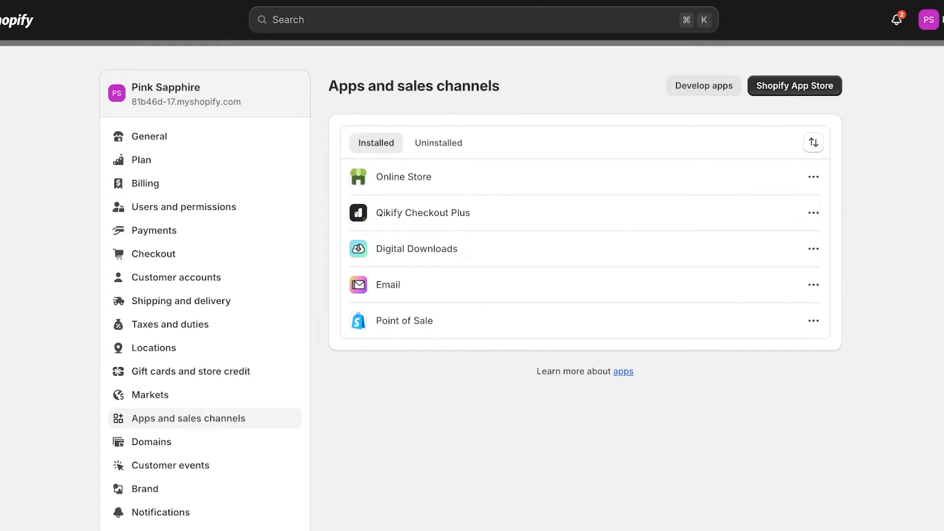
# Install Duplify on Pink Sapphire, then switch over to the Pink Sakura store.
pyautogui.click(927, 20)
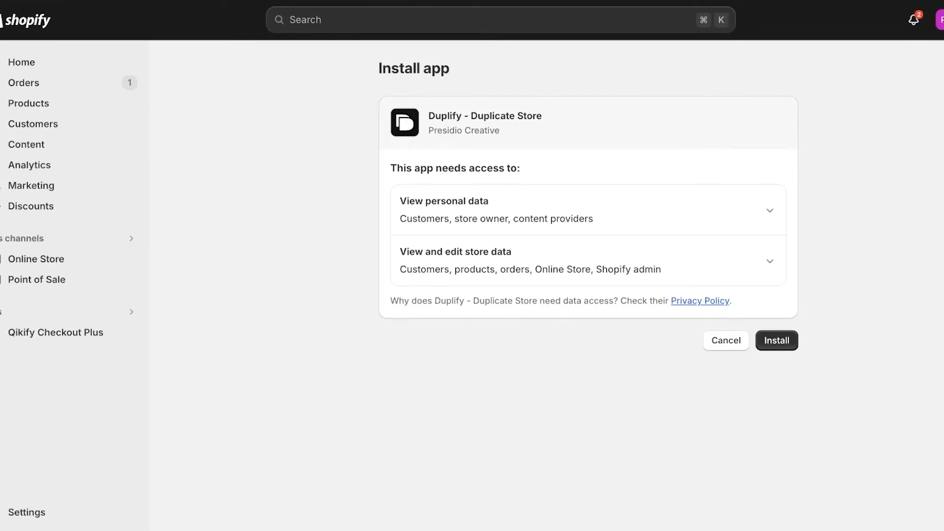
pyautogui.click(776, 340)
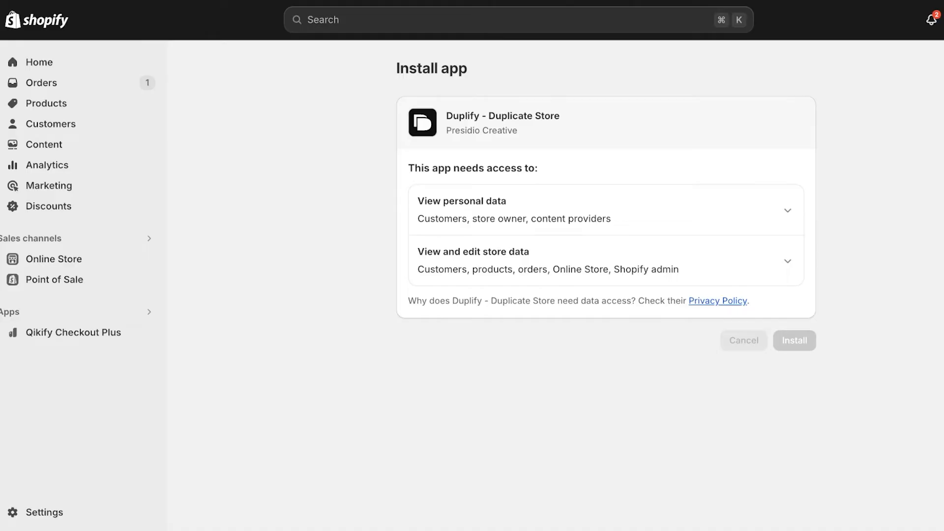
pyautogui.click(794, 340)
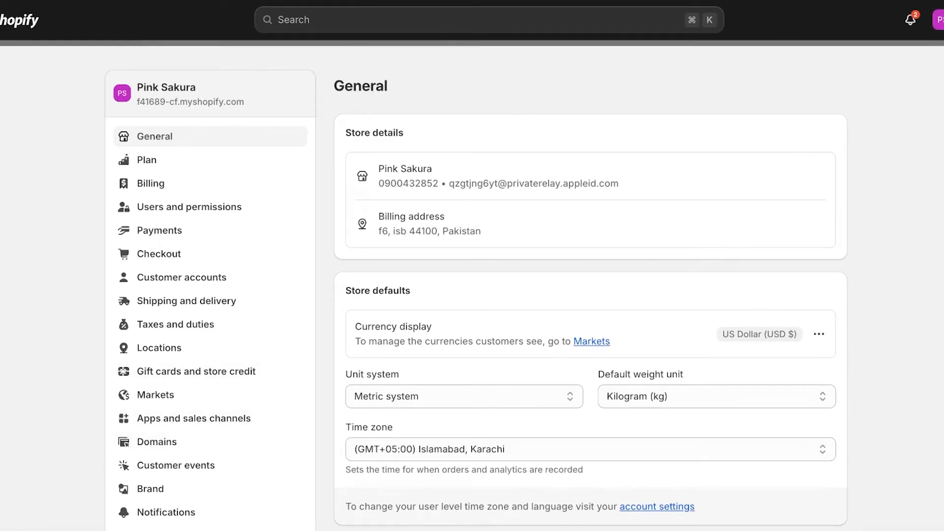
# Search the App Store for duplify and open the already installed app from its listing.
pyautogui.click(194, 418)
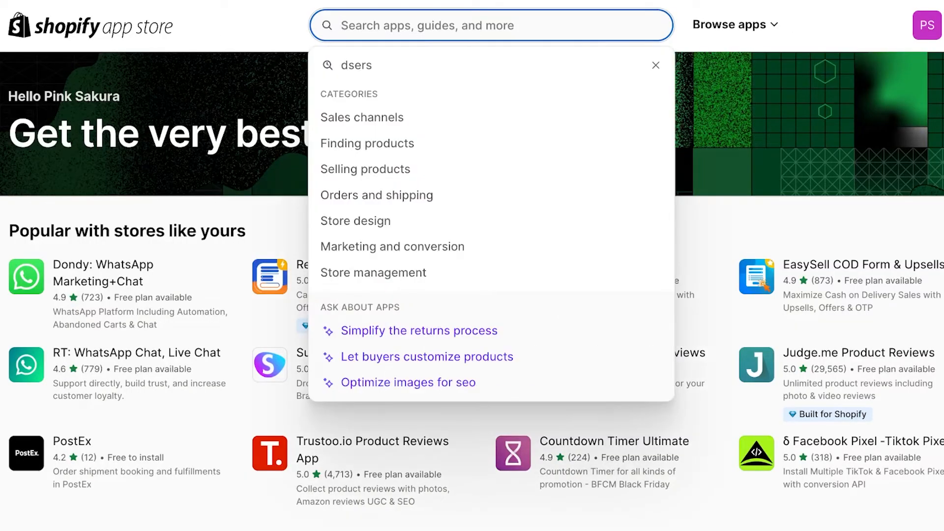
pyautogui.write('duo')
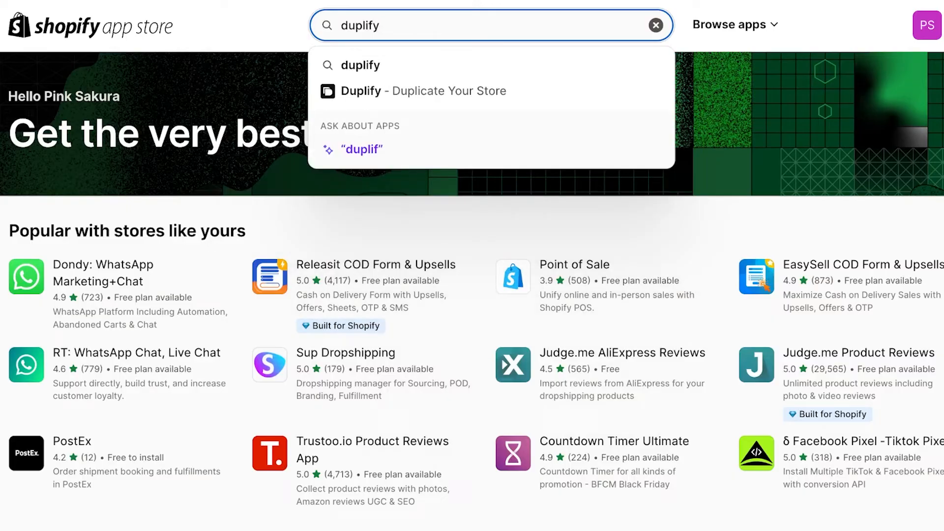
pyautogui.press('Enter')
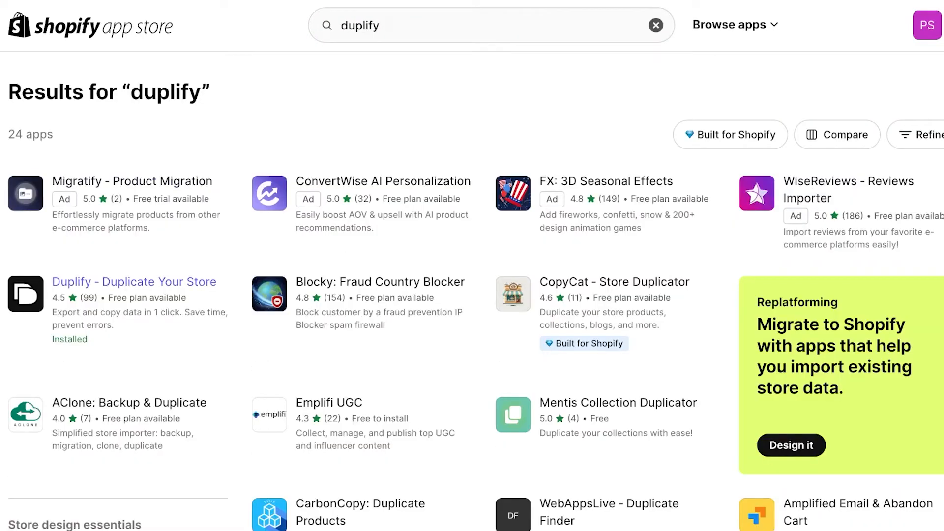
pyautogui.click(134, 283)
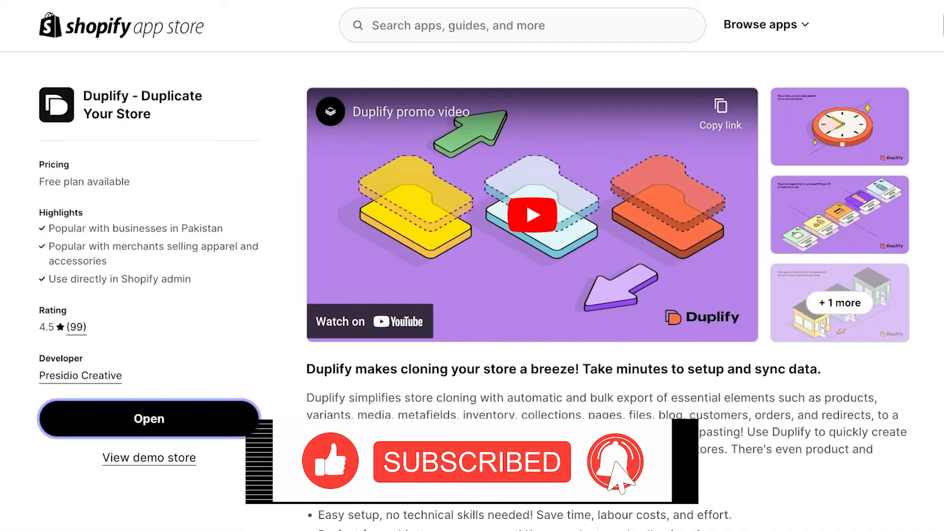
pyautogui.click(148, 419)
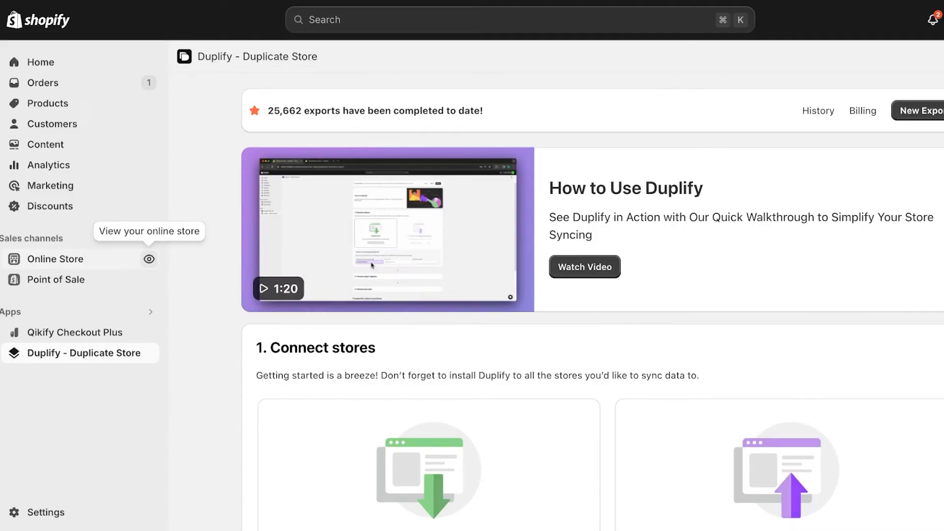
# Open Duplify inside Pink Sakura's admin and scroll to the Connect stores step.
pyautogui.click(40, 61)
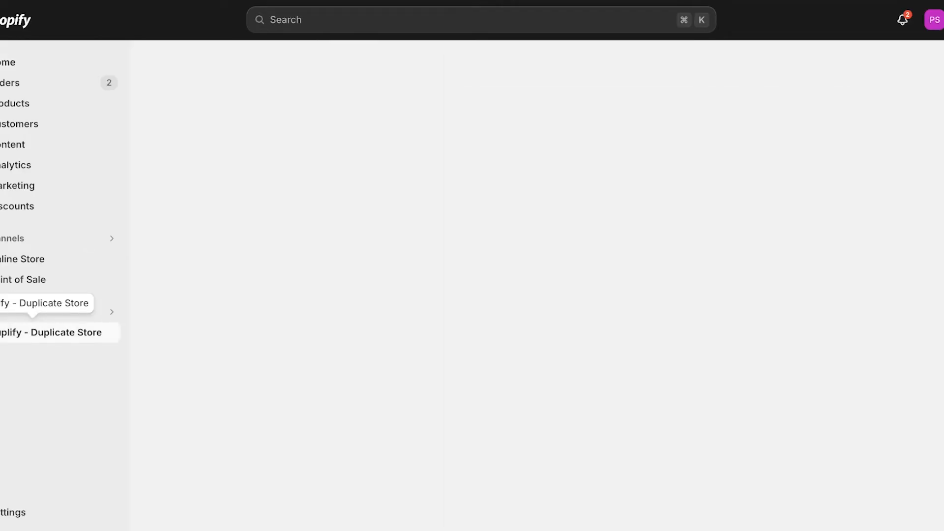
pyautogui.click(45, 331)
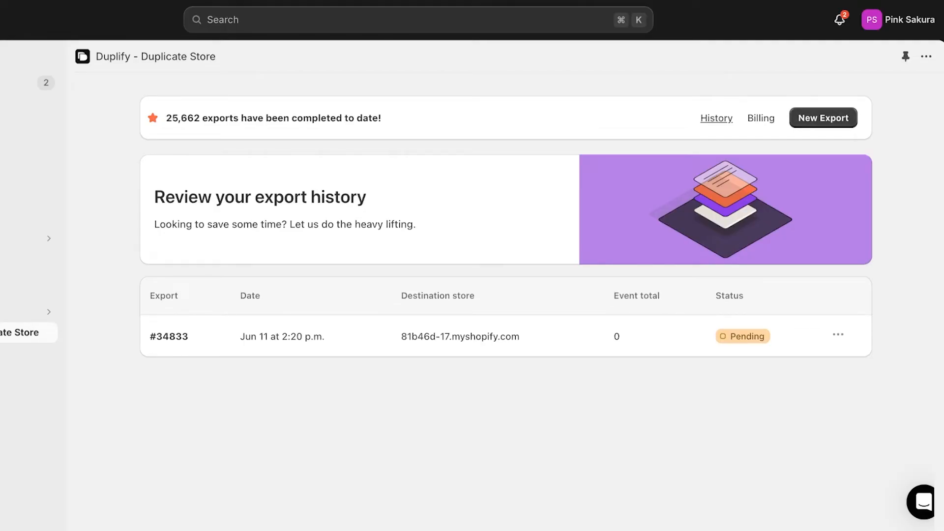
pyautogui.scroll(-3)
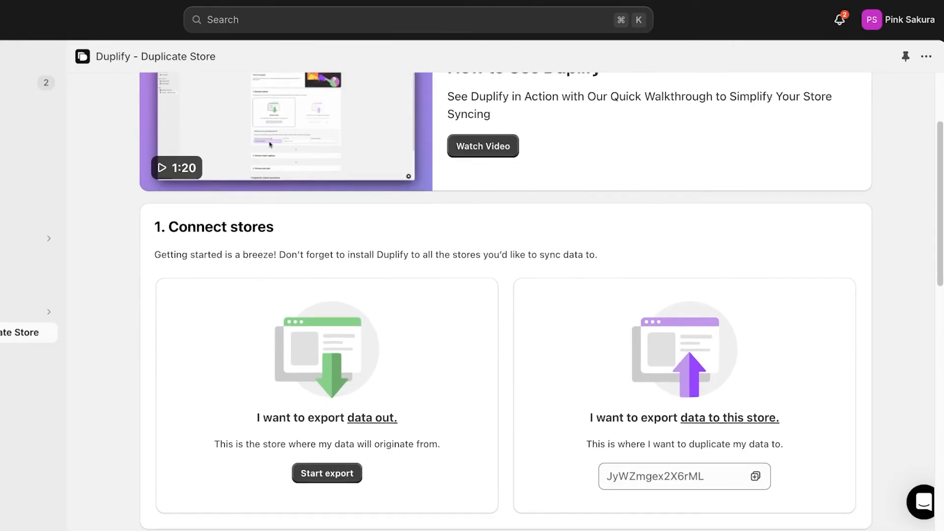
pyautogui.scroll(-3)
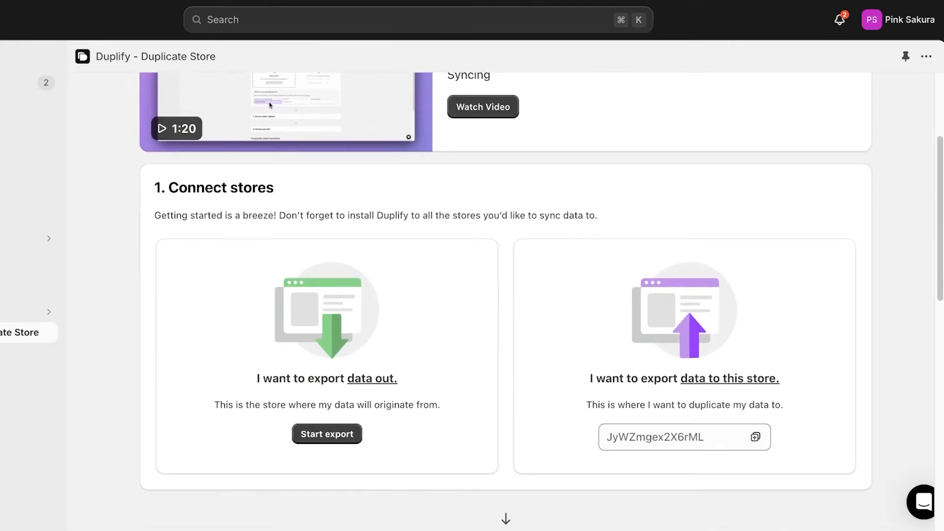
pyautogui.scroll(-3)
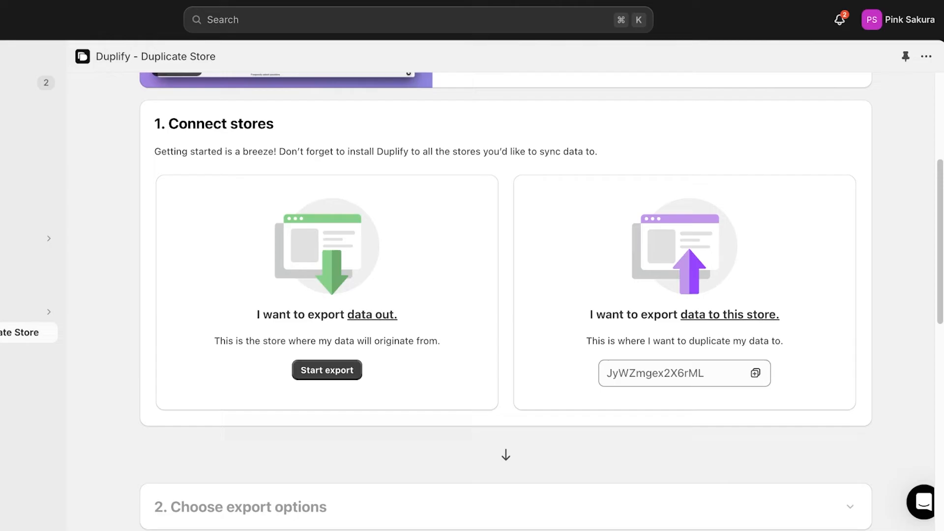
# Make Pink Sakura the export source, then copy Pink Sapphire's unique store key.
pyautogui.click(326, 369)
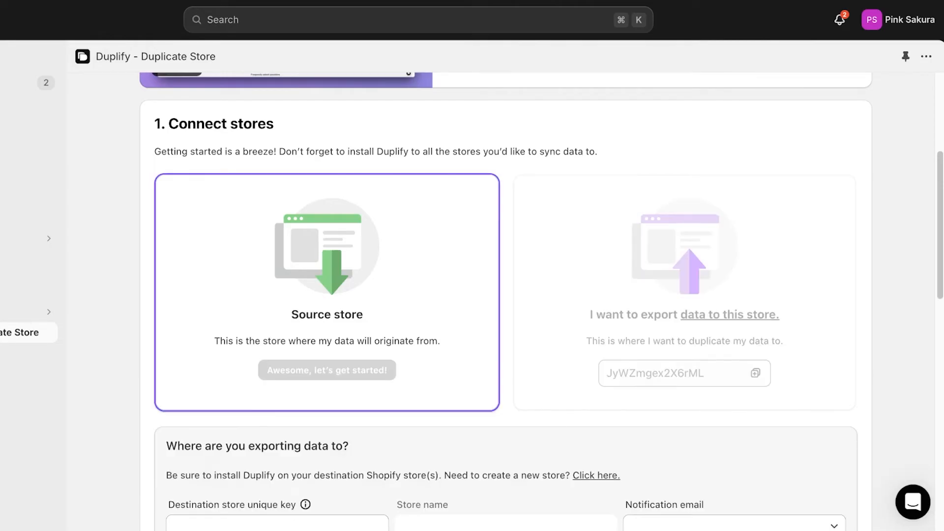
pyautogui.scroll(-3)
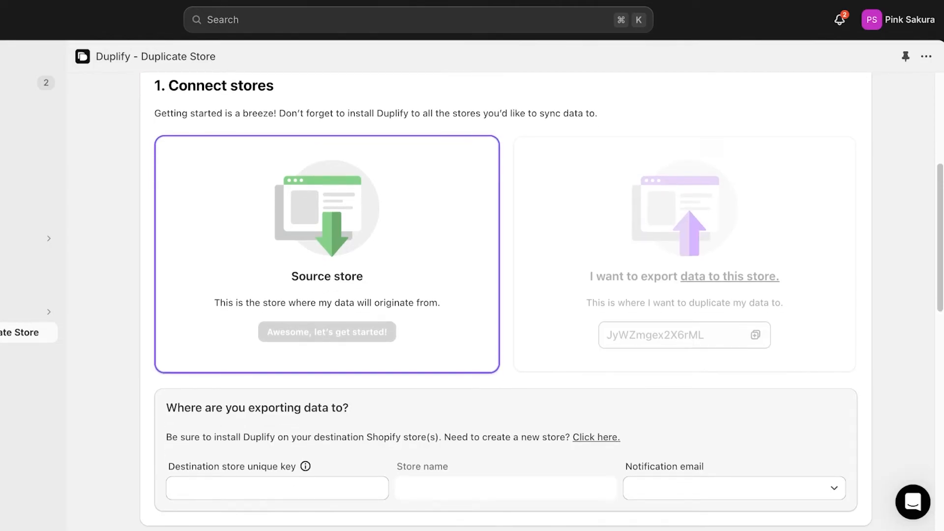
pyautogui.scroll(-3)
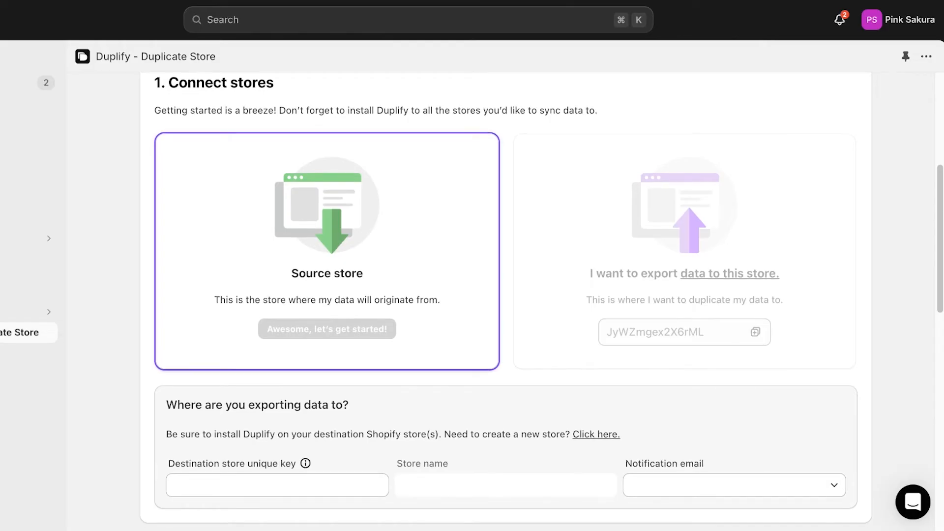
pyautogui.click(277, 485)
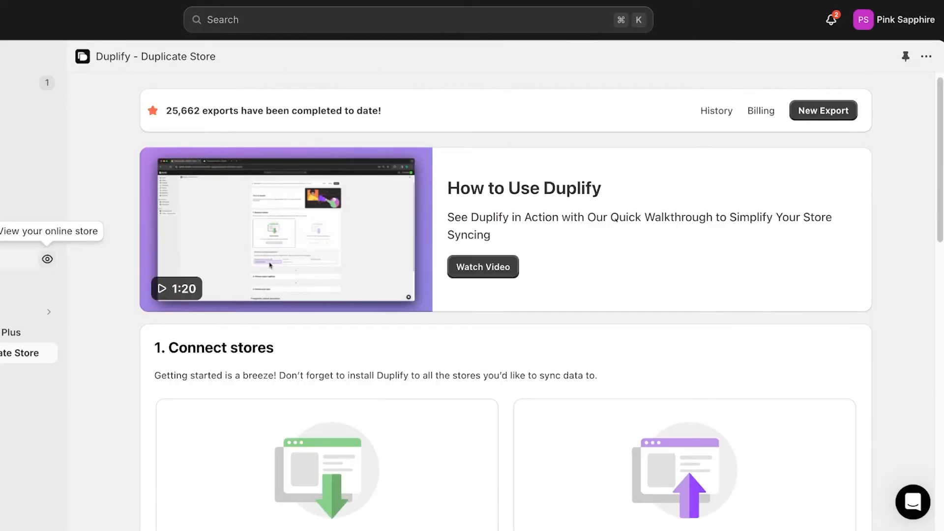
pyautogui.scroll(-3)
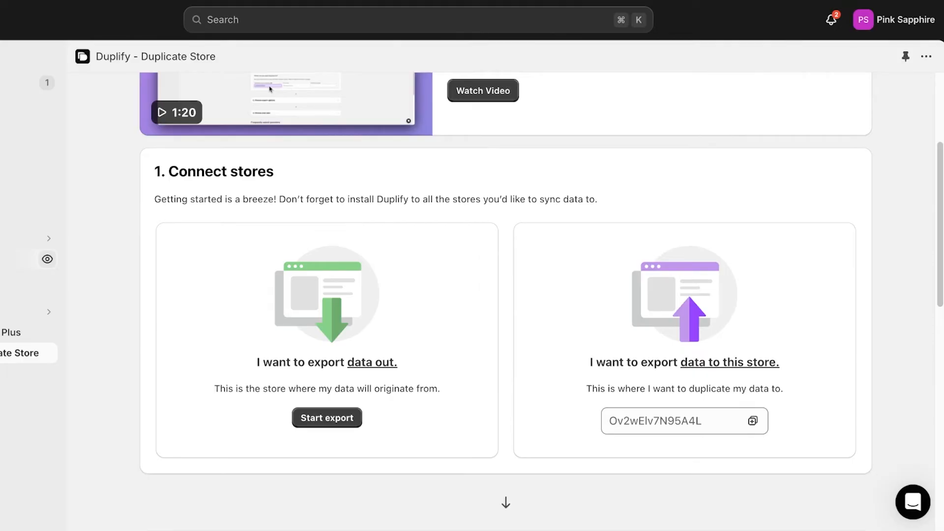
pyautogui.click(752, 420)
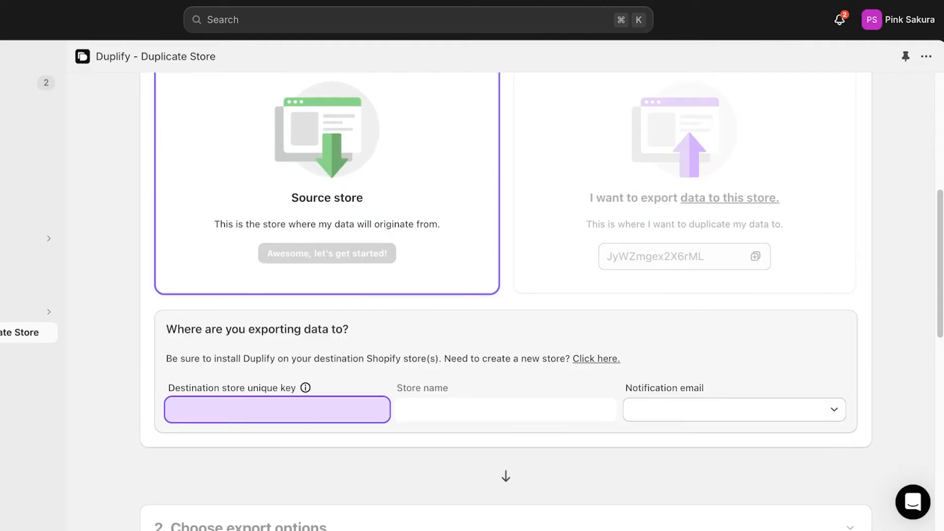
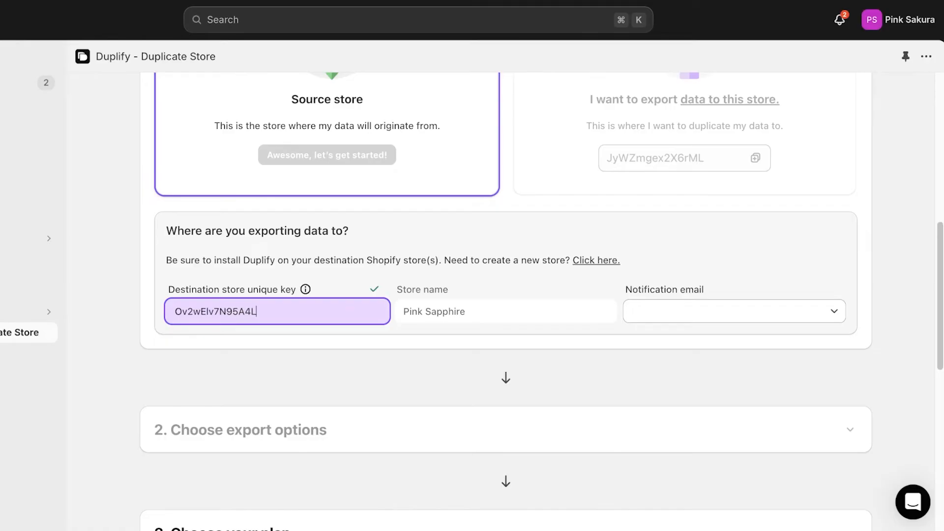
pyautogui.click(734, 312)
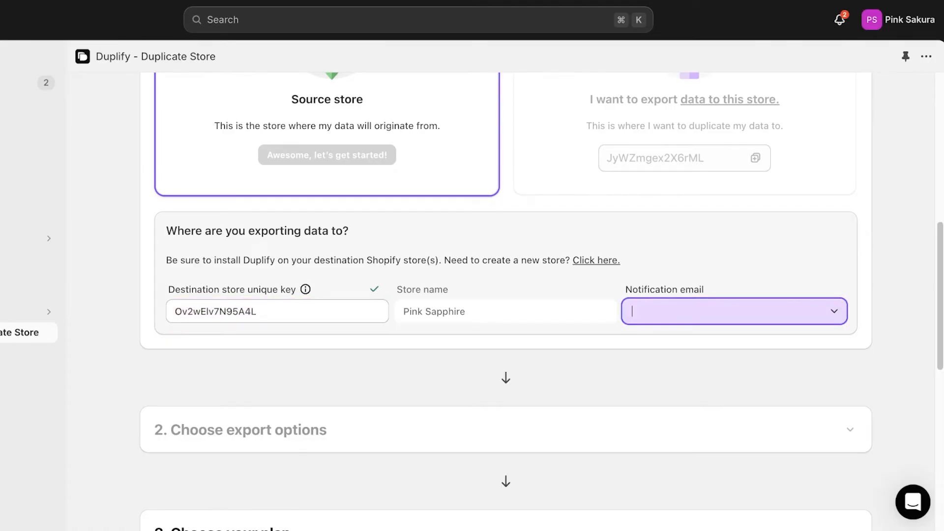
pyautogui.scroll(-3)
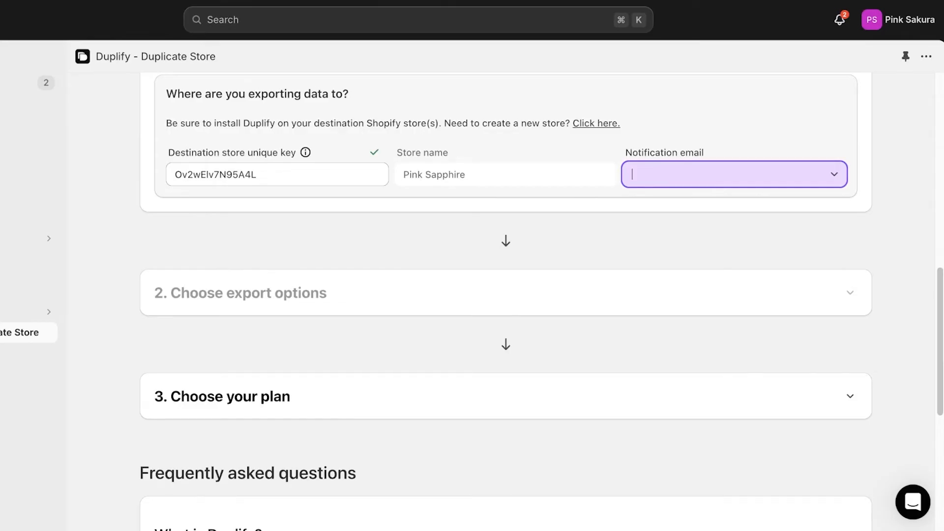
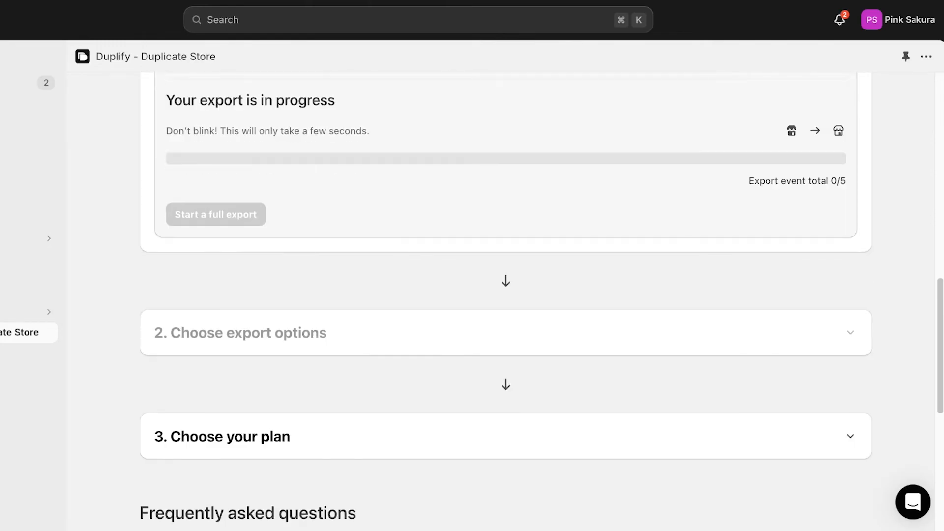
# Scroll the Duplify page while the demo export progresses toward 1 of 5 events.
pyautogui.scroll(3)
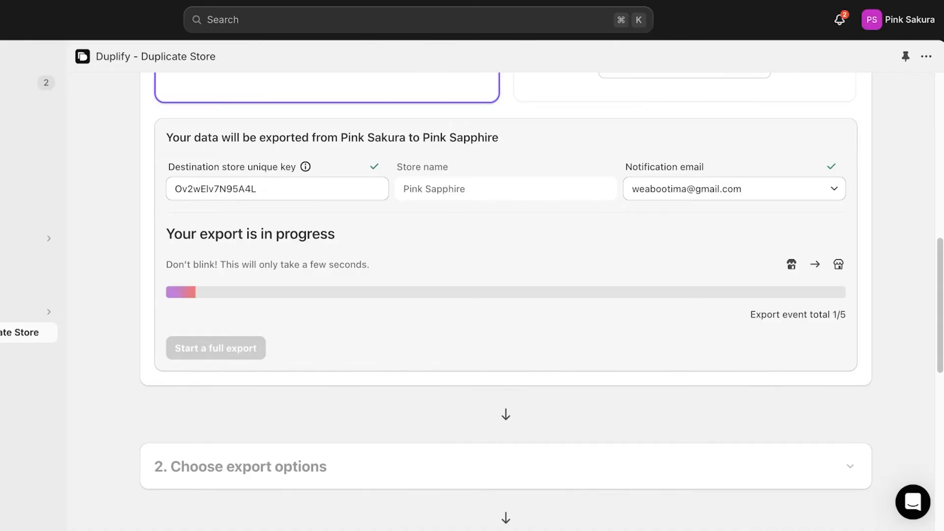
pyautogui.scroll(-3)
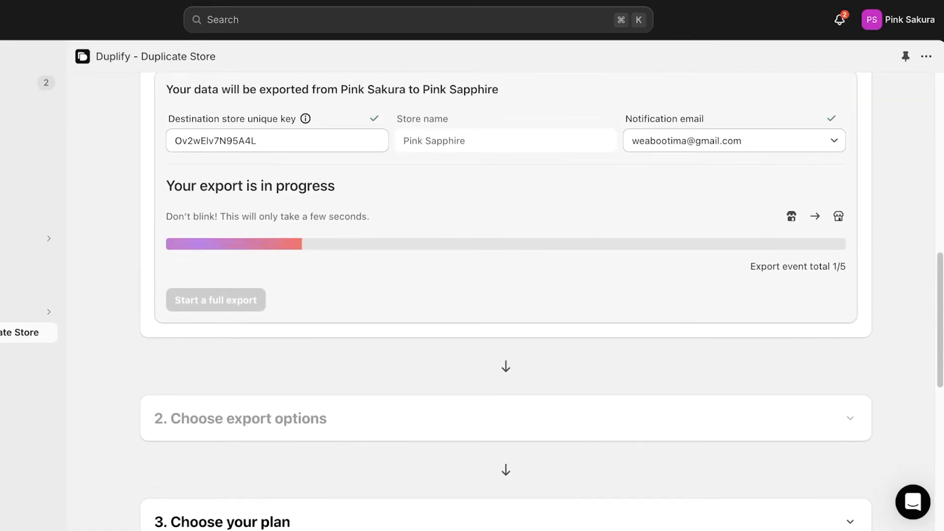
pyautogui.scroll(-3)
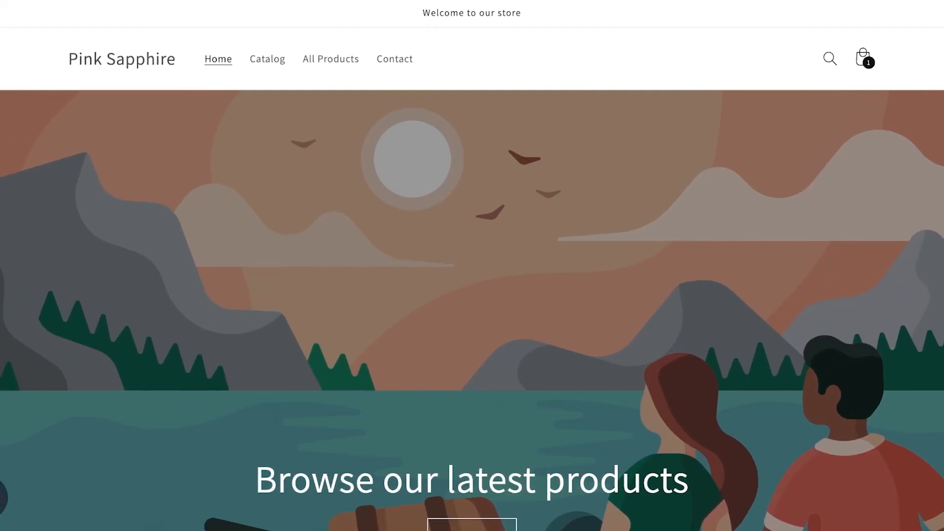
# Browse the Pink Sapphire storefront and view All Products to check the 10 transferred items.
pyautogui.scroll(-3)
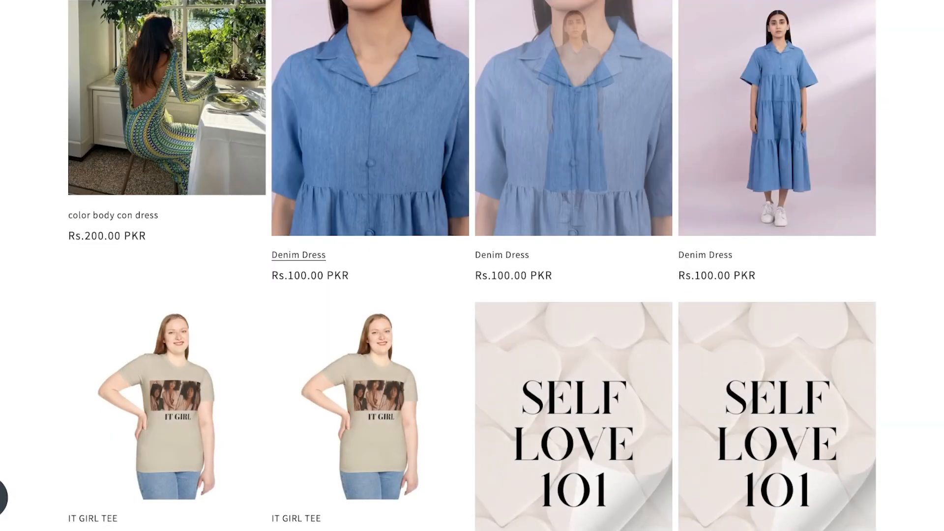
pyautogui.scroll(-3)
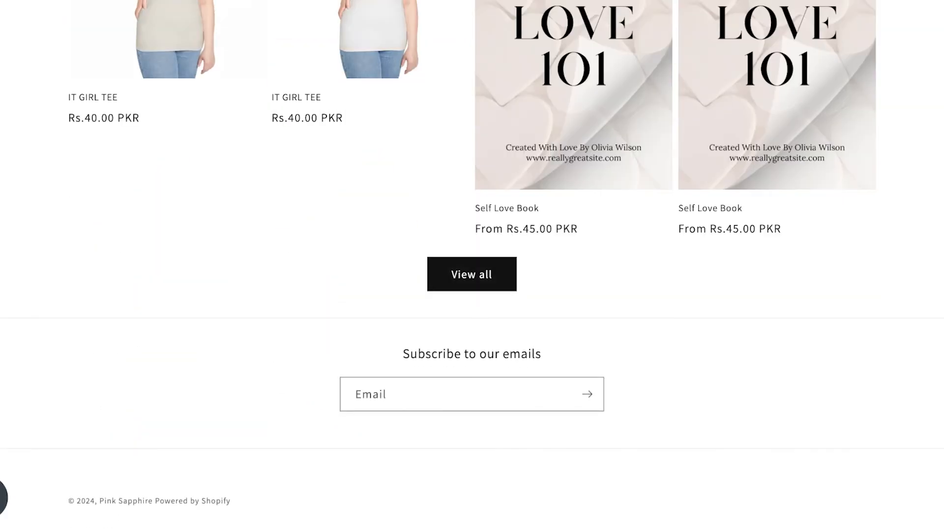
pyautogui.click(471, 274)
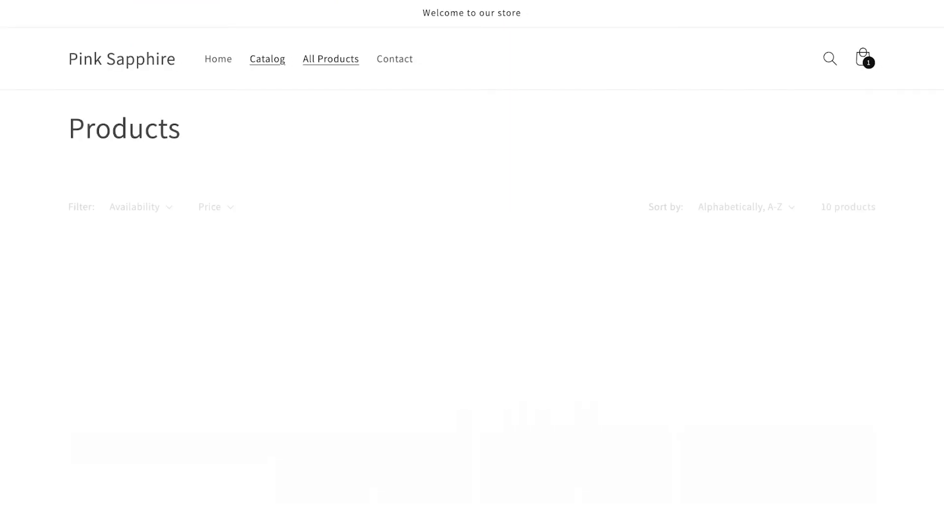
pyautogui.scroll(-3)
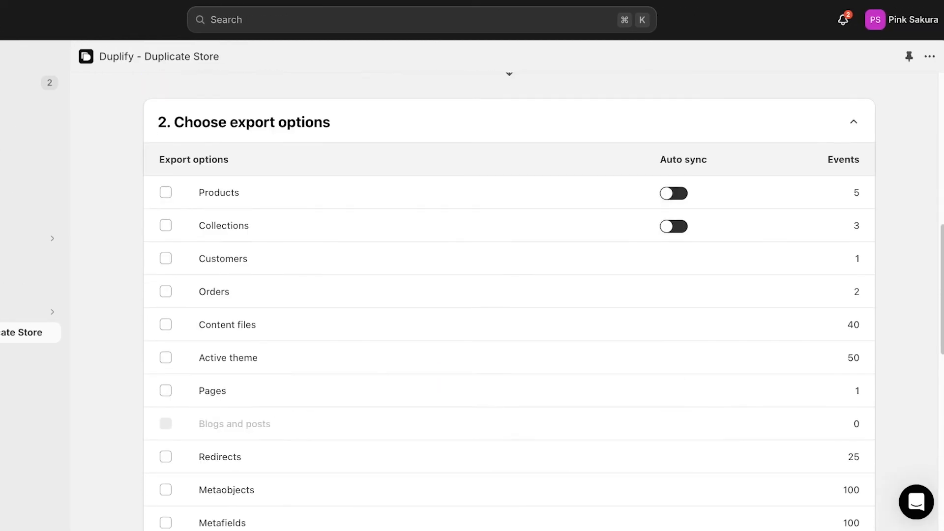
# Include Products in the export and review the duplicate-handling dropdown.
pyautogui.scroll(-3)
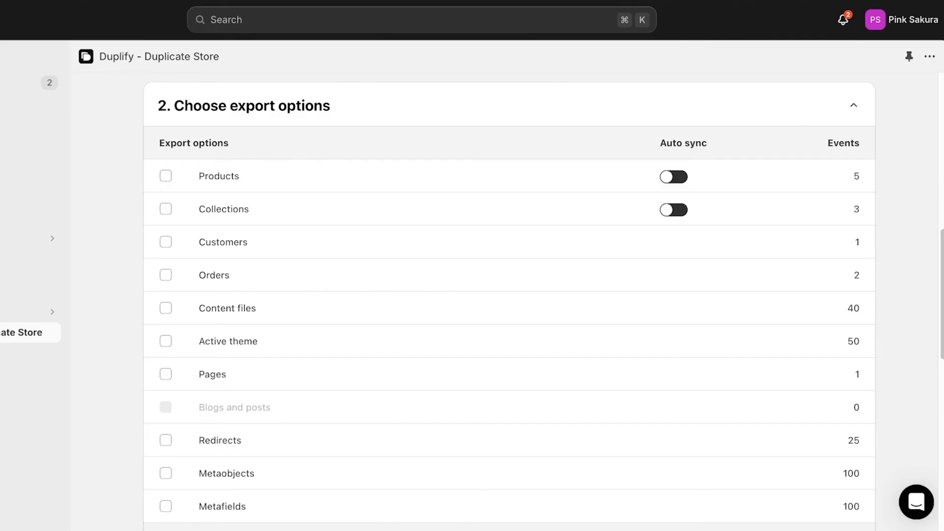
pyautogui.click(165, 176)
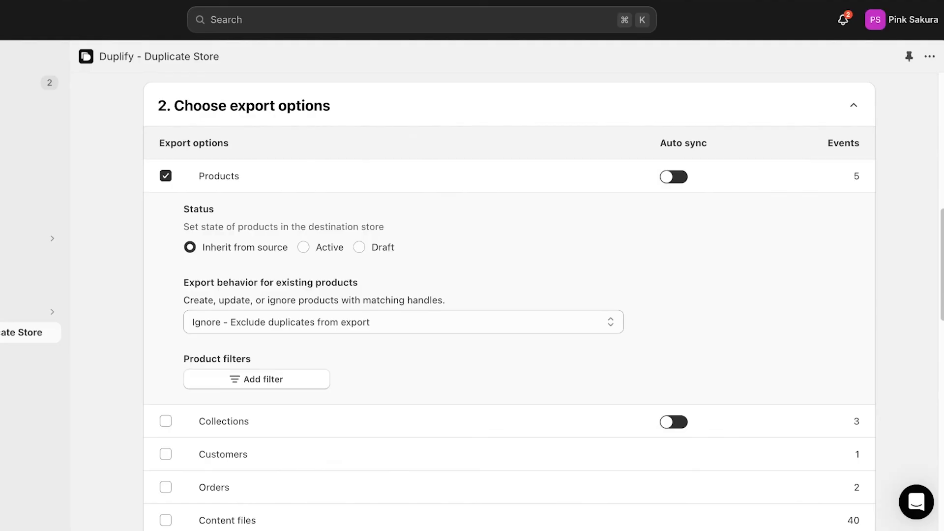
pyautogui.scroll(-3)
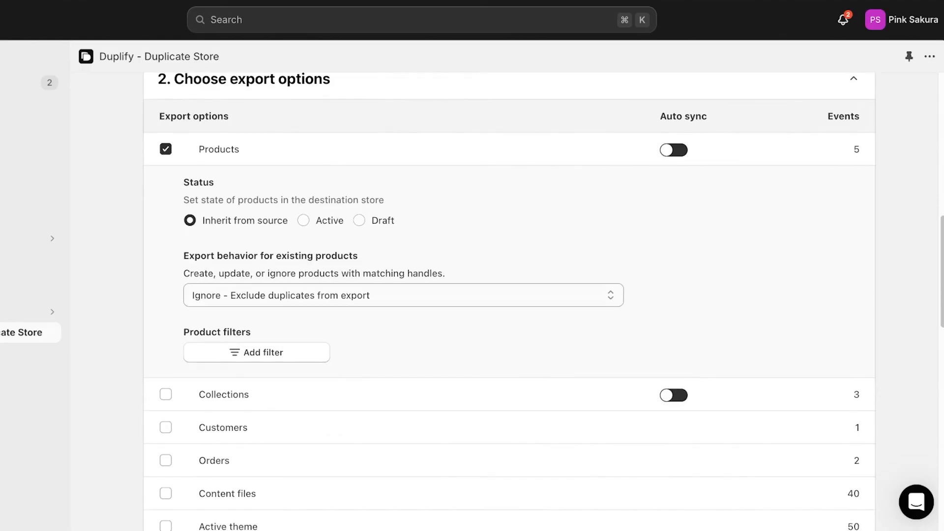
pyautogui.click(404, 295)
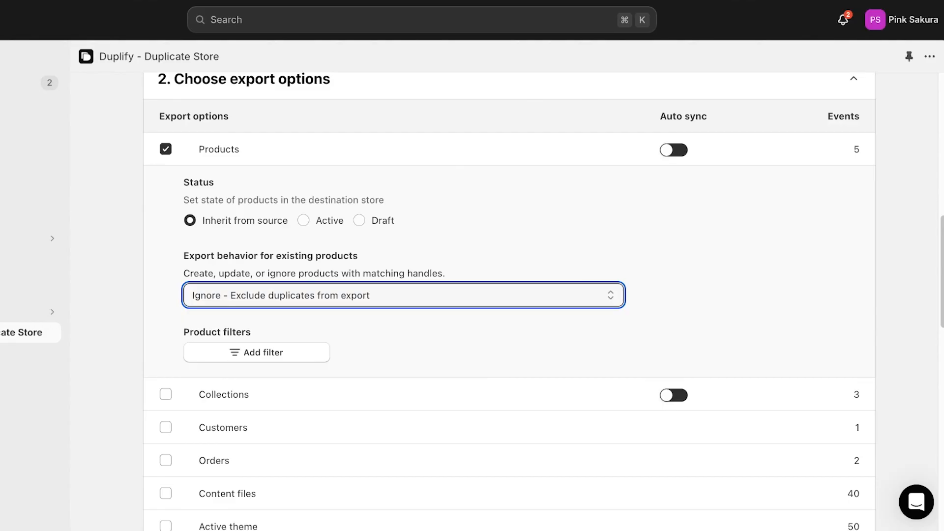
# Add then discard a product filter, and include Collections and Active theme for 58 estimated events.
pyautogui.scroll(-3)
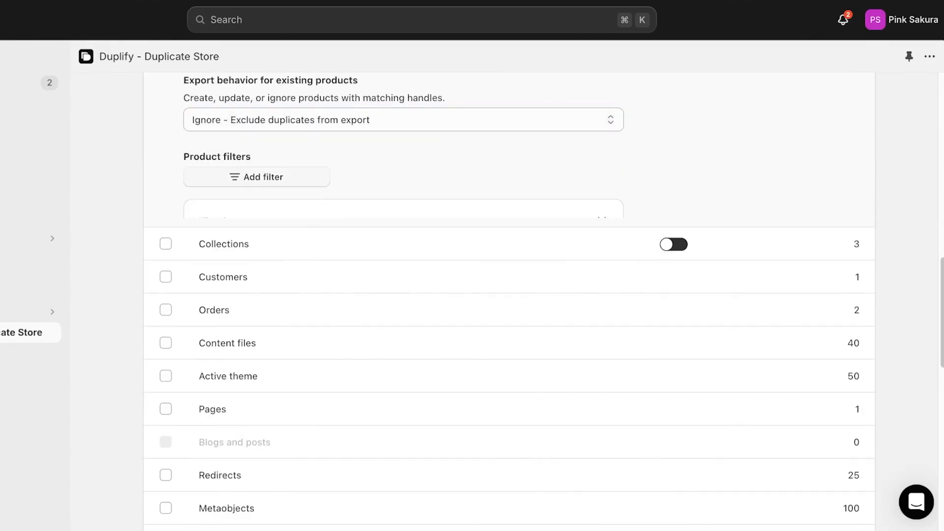
pyautogui.click(256, 177)
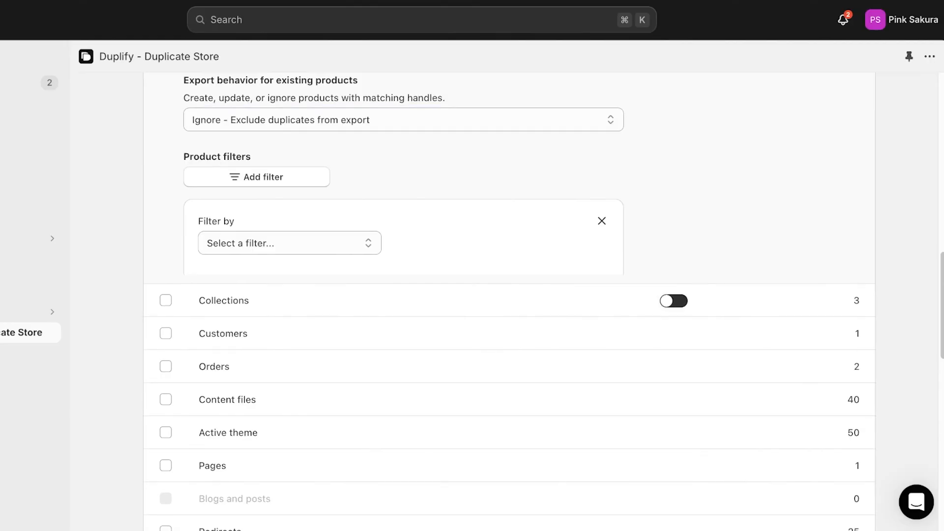
pyautogui.click(601, 220)
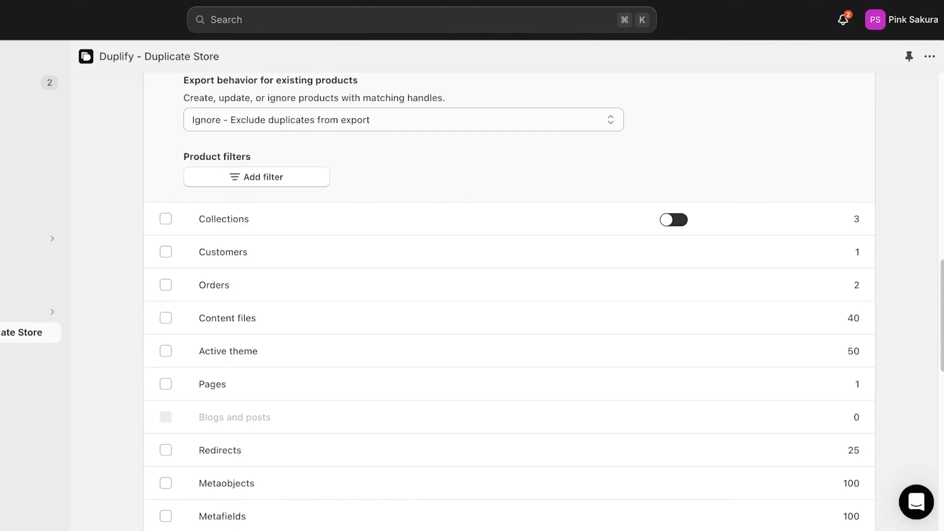
pyautogui.click(165, 218)
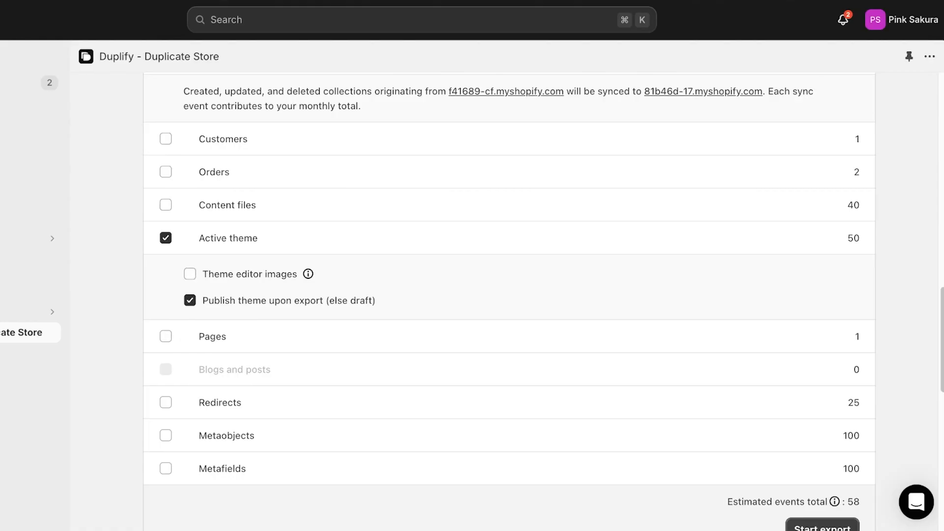
pyautogui.scroll(3)
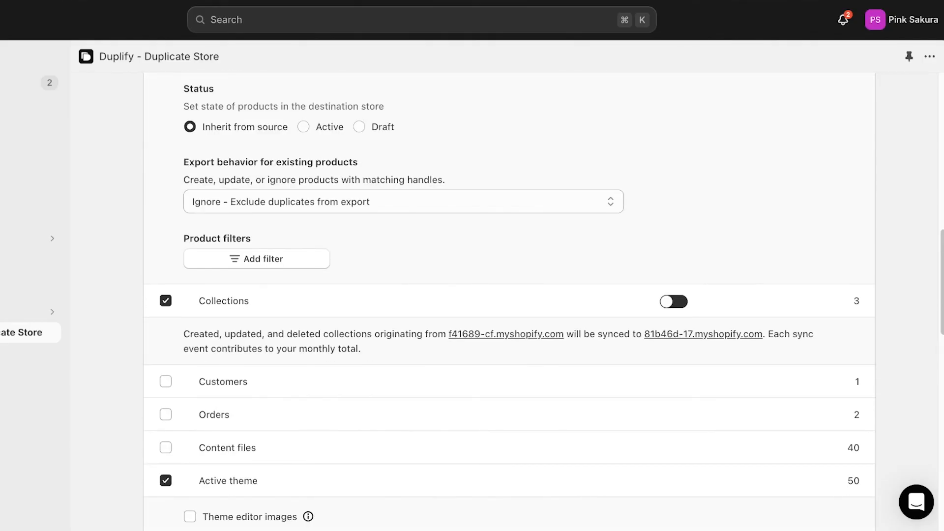
pyautogui.scroll(-3)
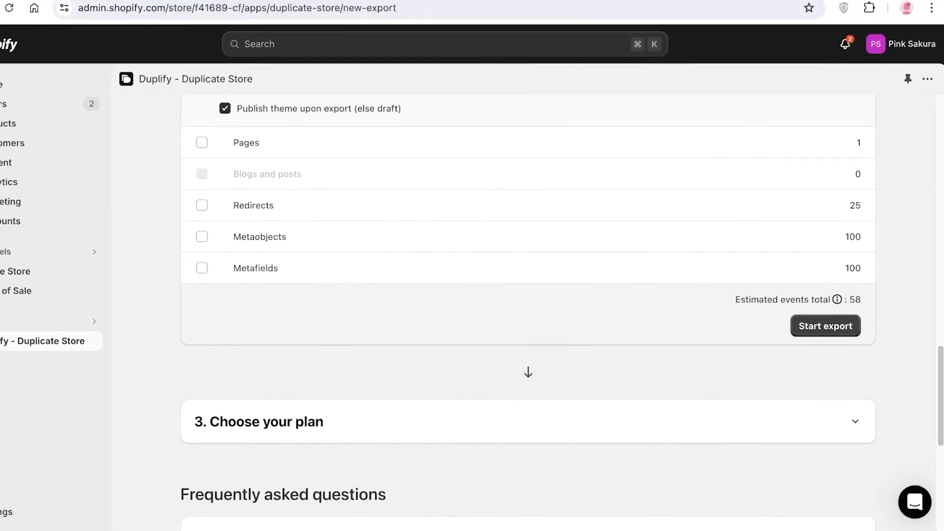